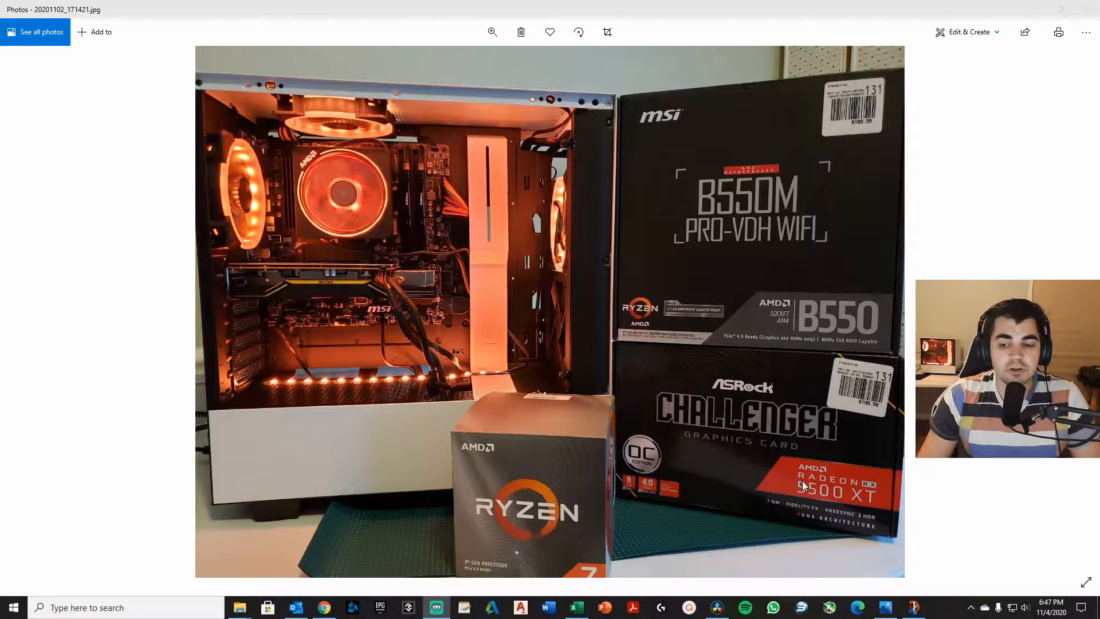
mouse_move(850, 561)
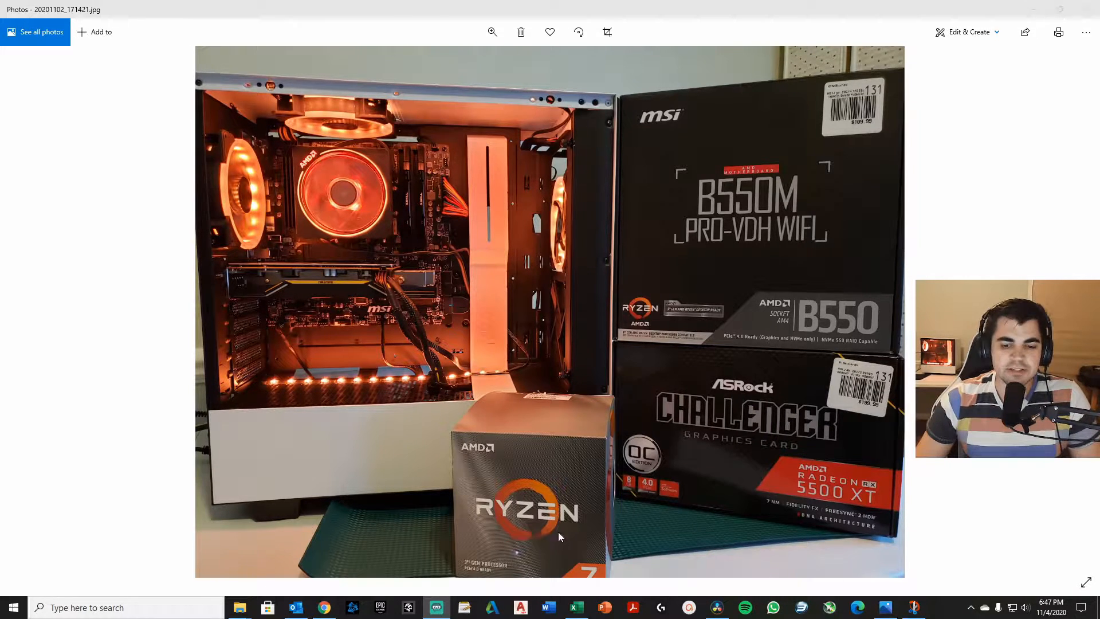
mouse_move(564, 539)
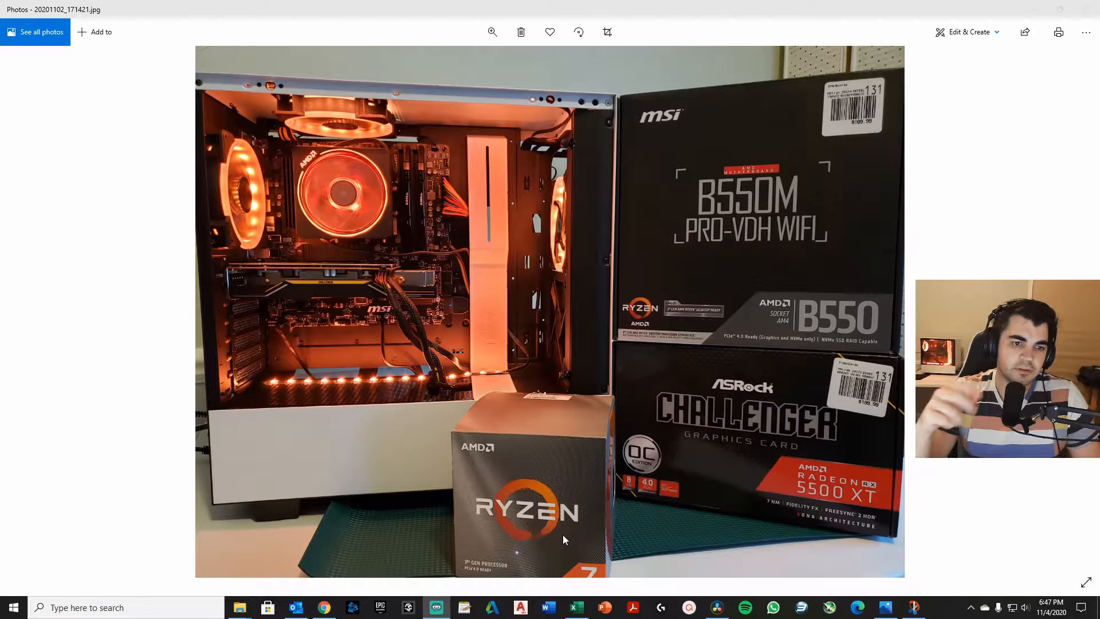
mouse_move(523, 502)
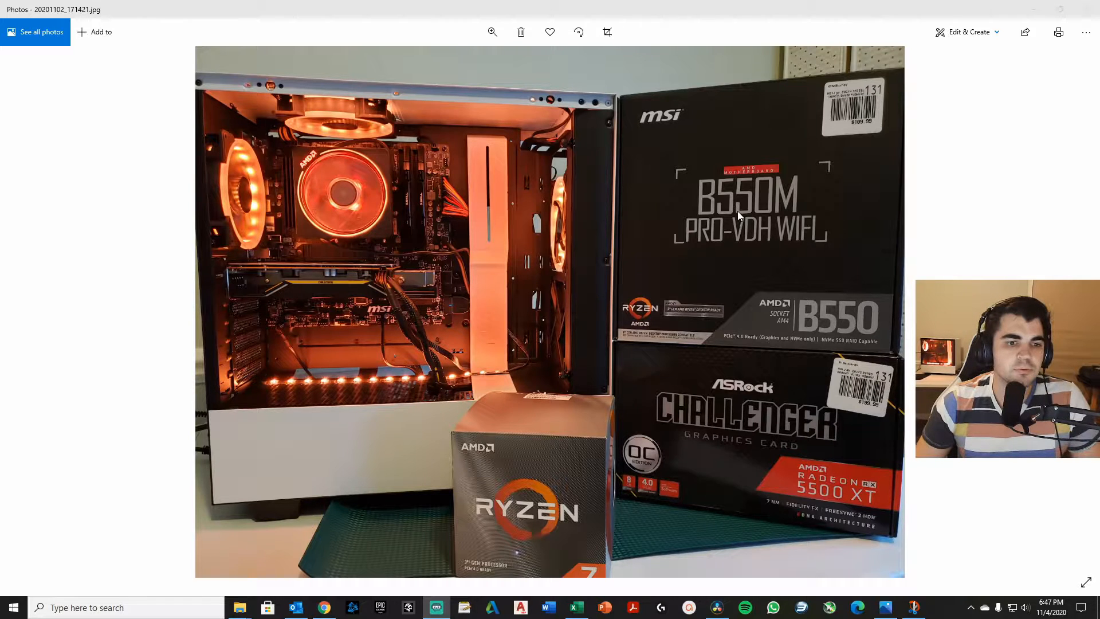
mouse_move(616, 282)
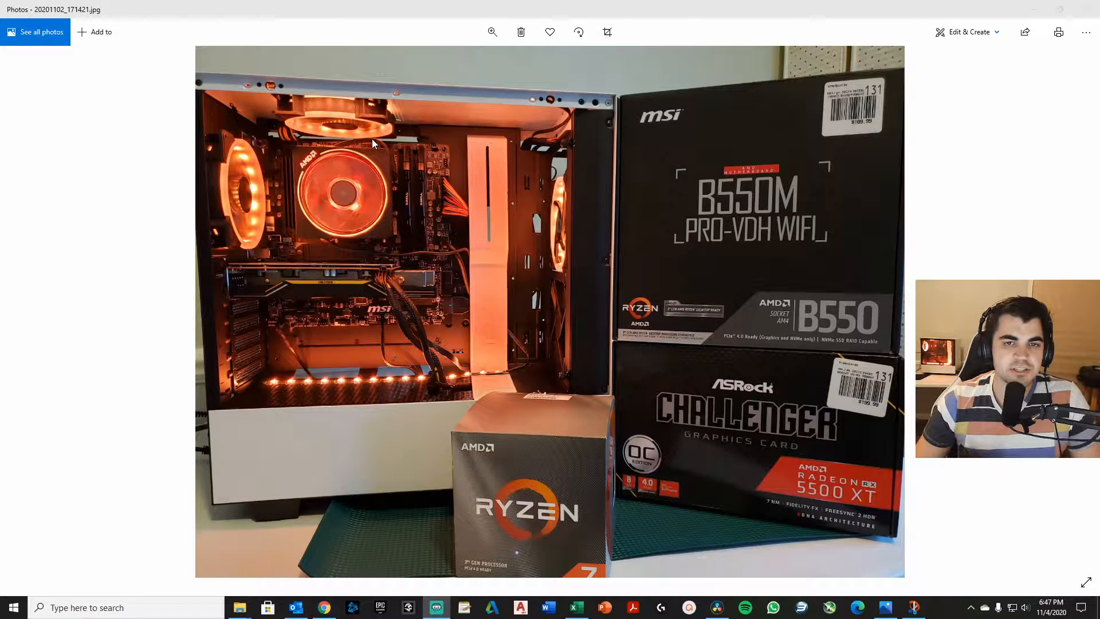
mouse_move(347, 215)
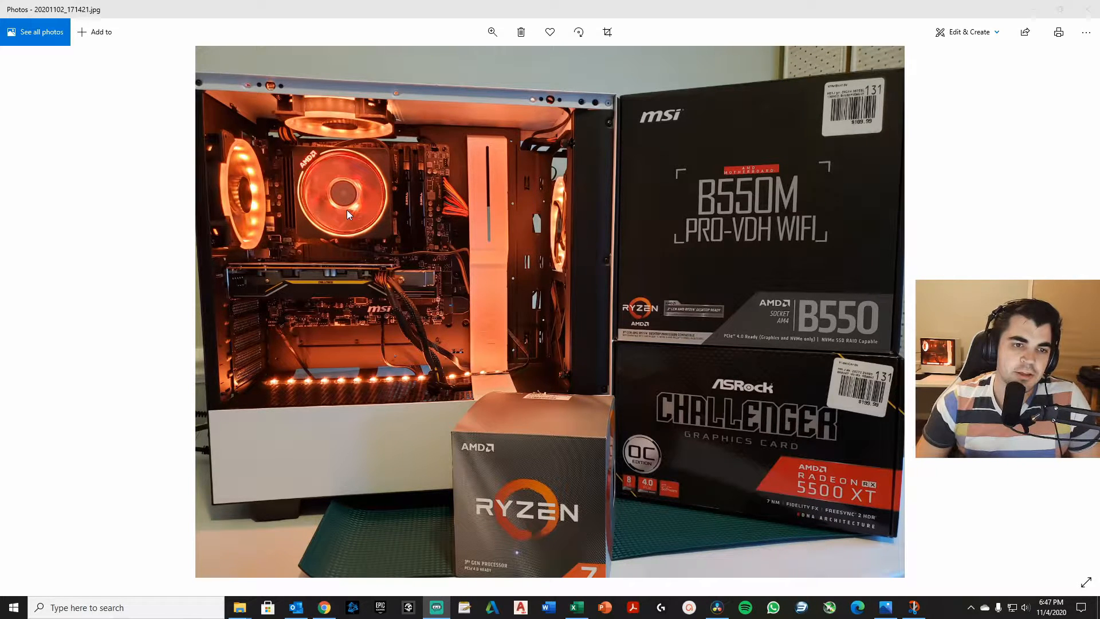
mouse_move(318, 187)
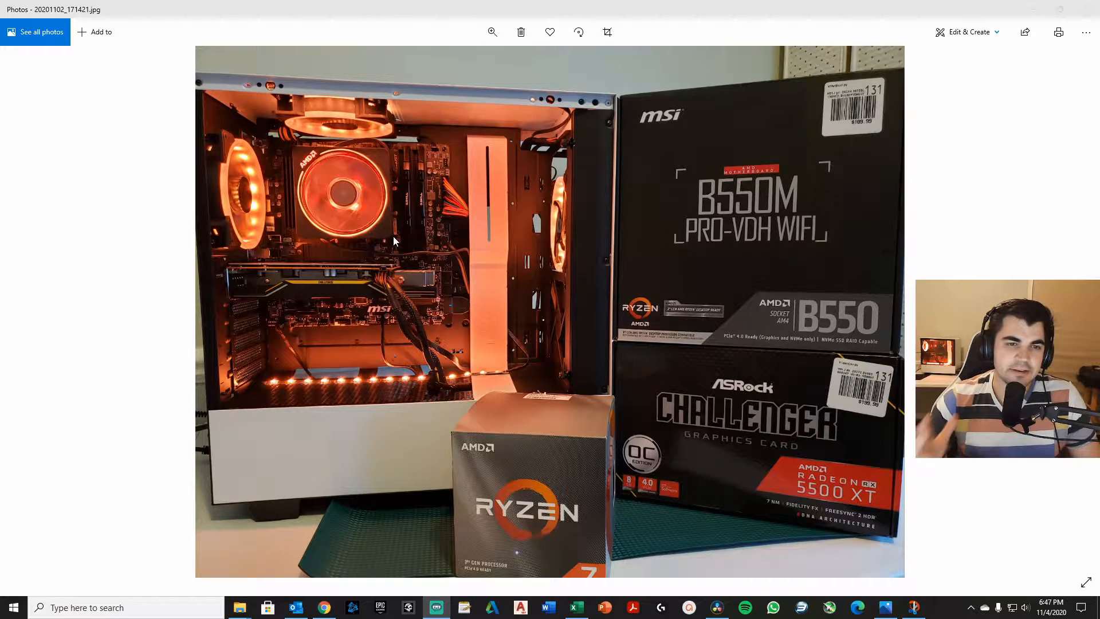
mouse_move(408, 245)
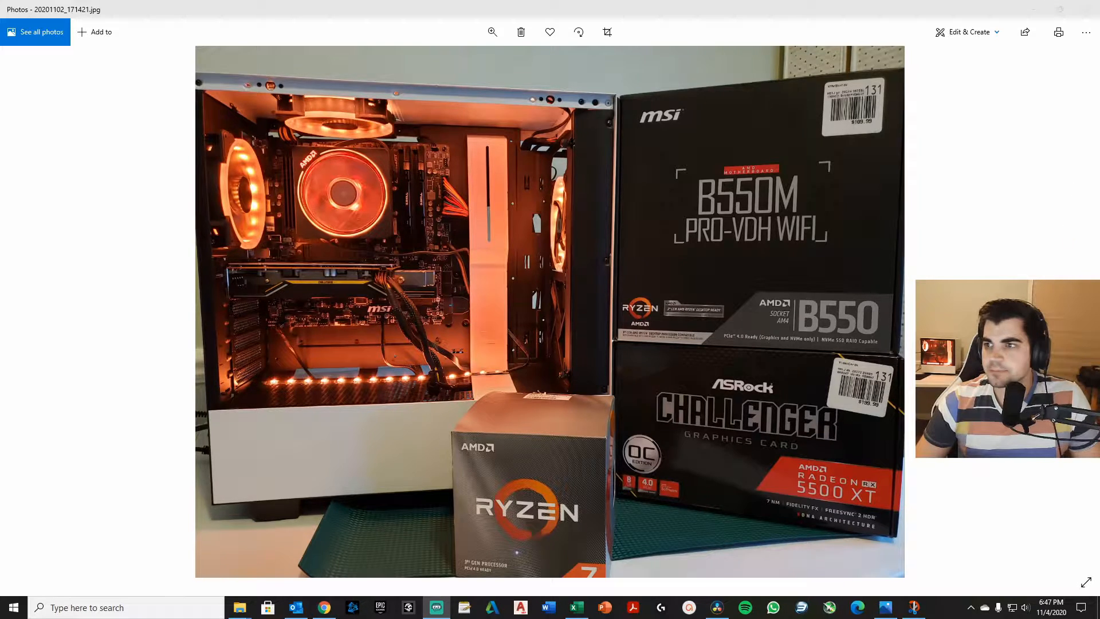
Switch to the snipped parts-and-cost table showing $1,067 in parts and a $1,254 total
click(914, 612)
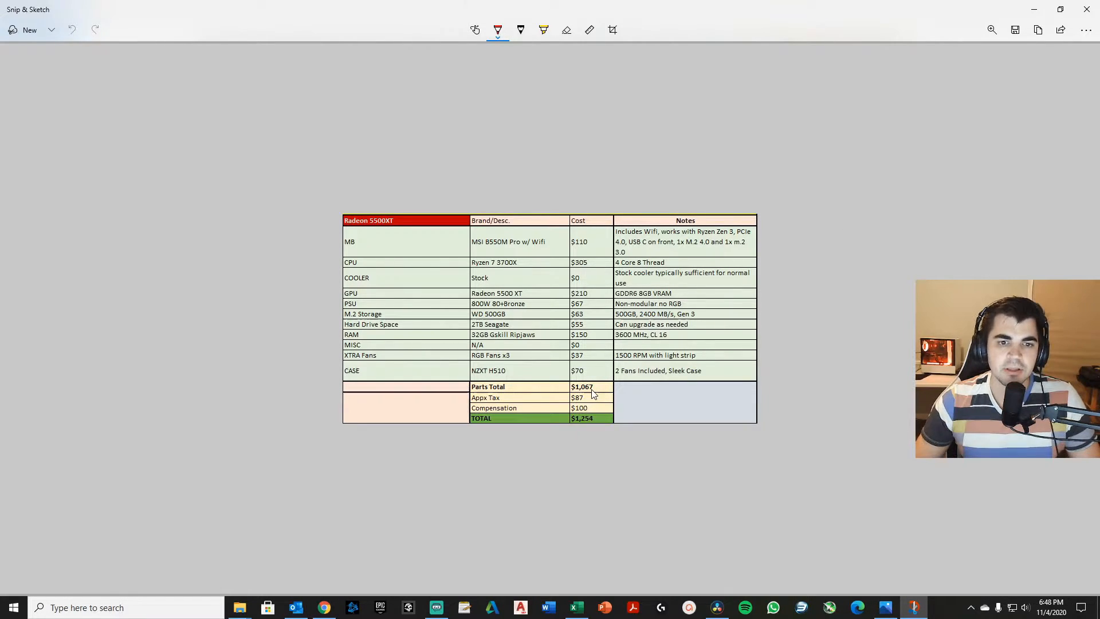
mouse_move(594, 374)
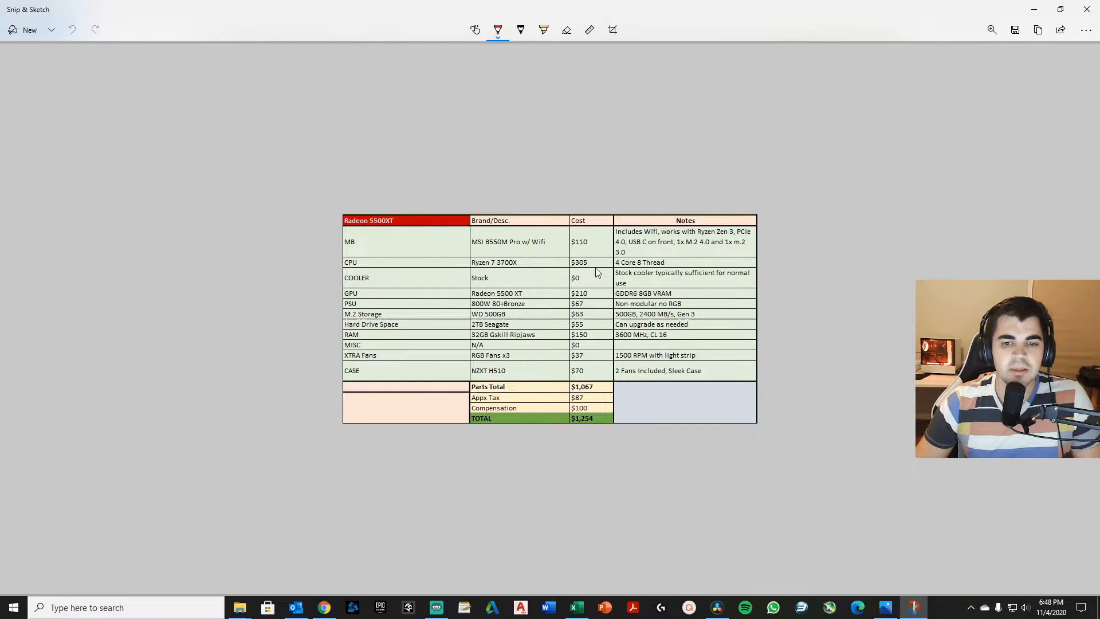
mouse_move(548, 309)
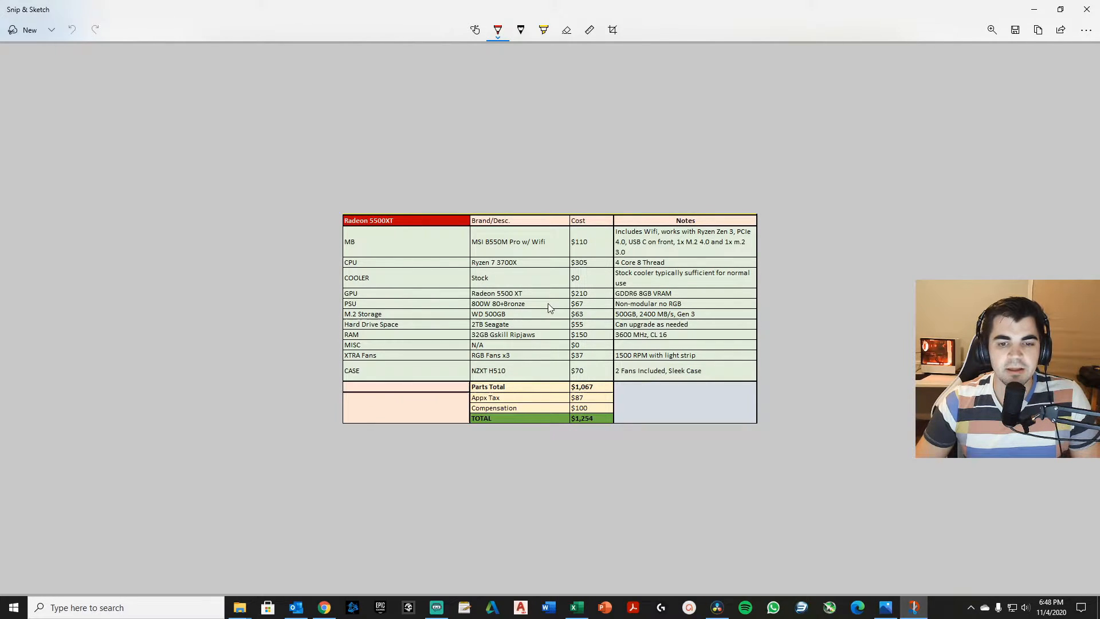
mouse_move(595, 310)
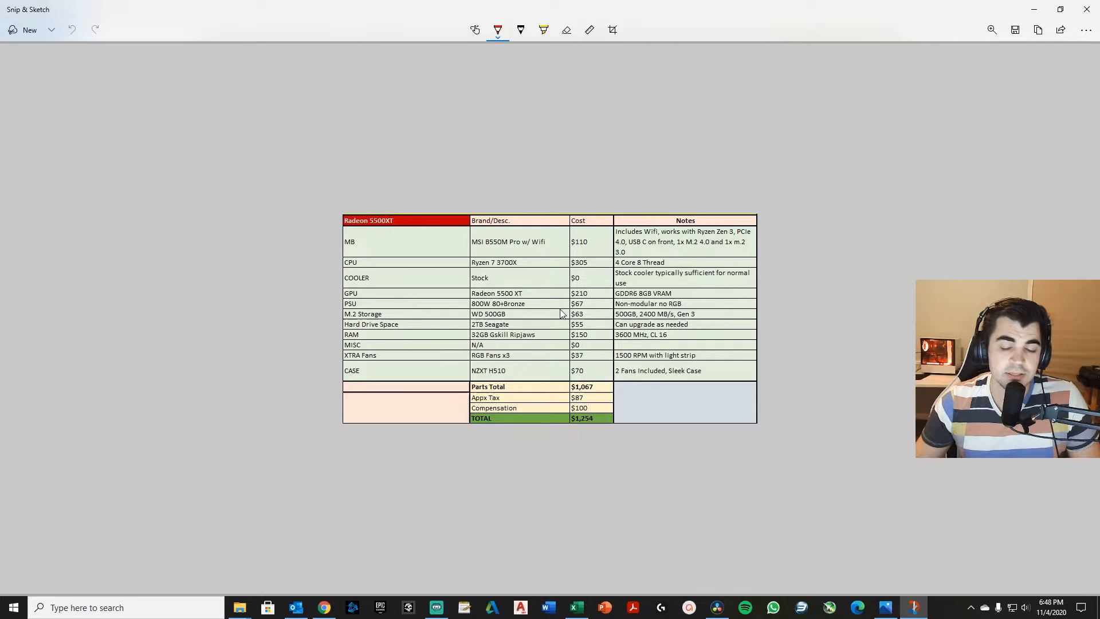
mouse_move(608, 450)
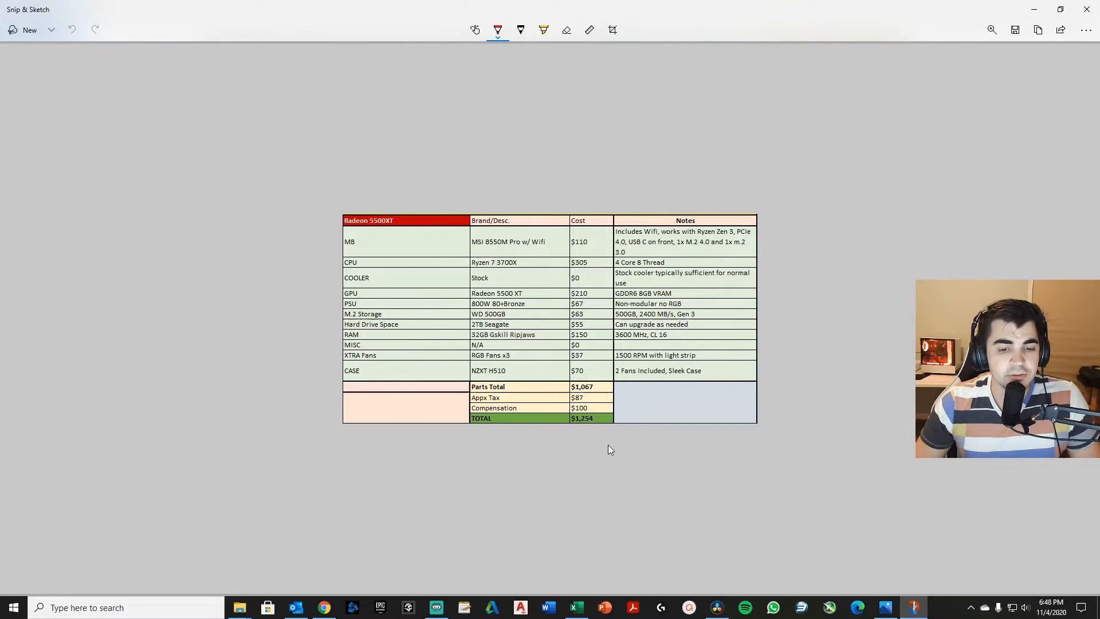
mouse_move(591, 377)
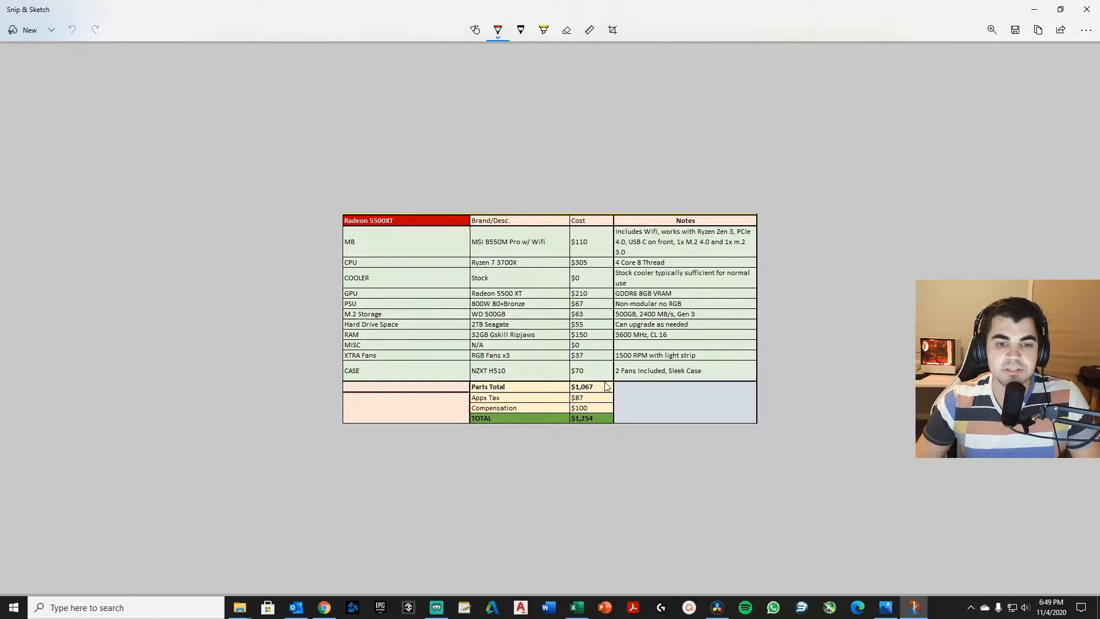
mouse_move(586, 324)
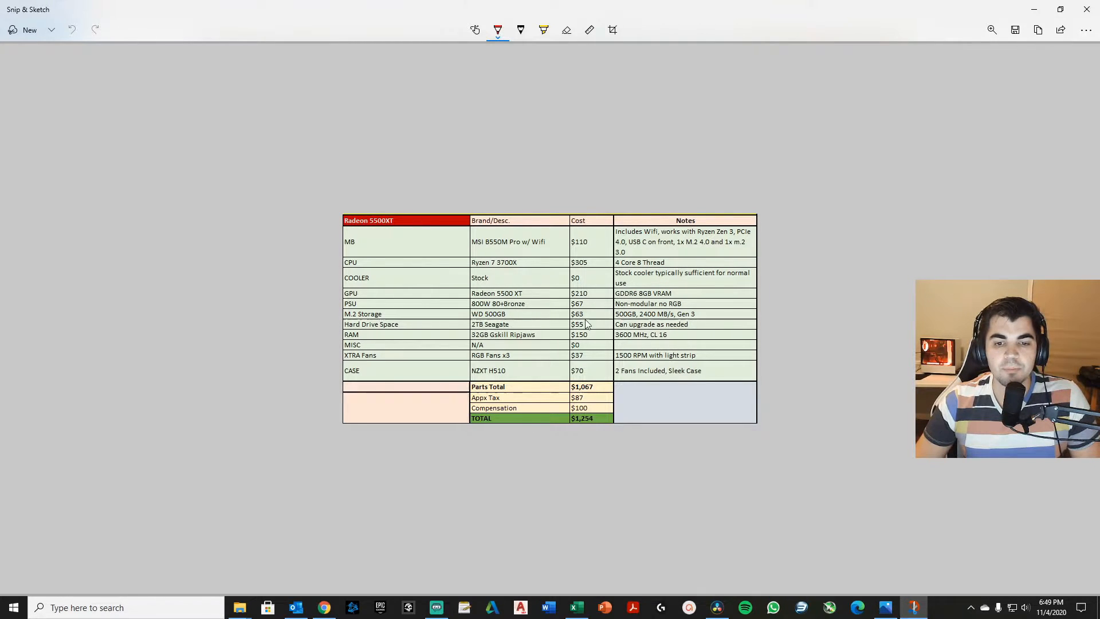
mouse_move(595, 326)
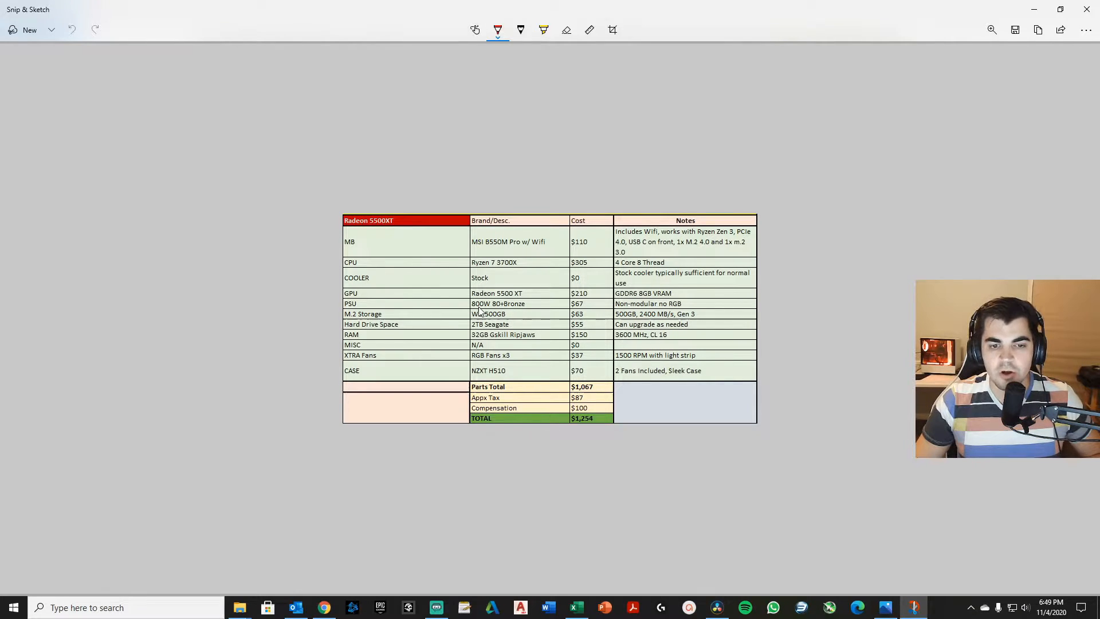
mouse_move(602, 316)
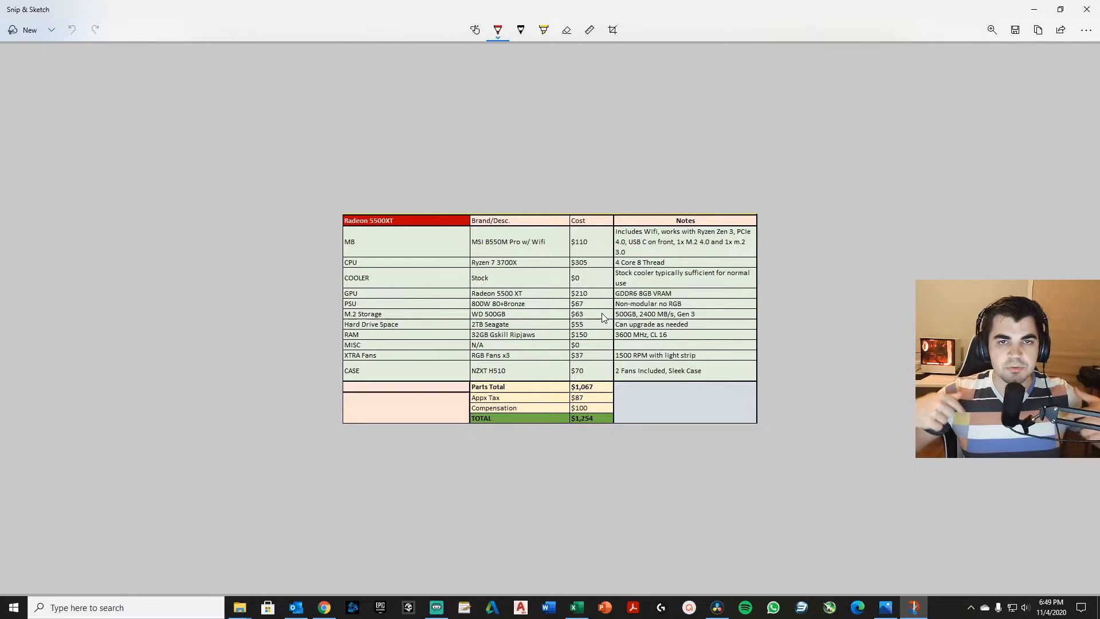